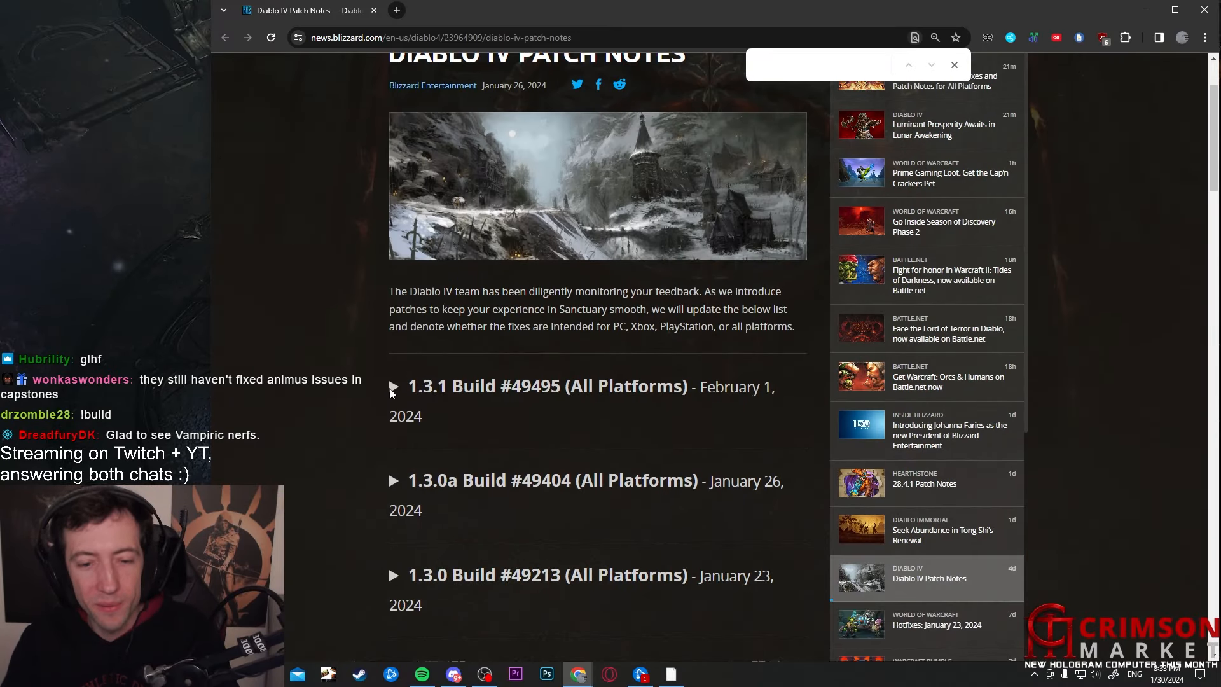
- Expand the 1.3.1 Build #49495 notes, collapse them, then reopen them
{"action": "left_click", "coordinate": [394, 387]}
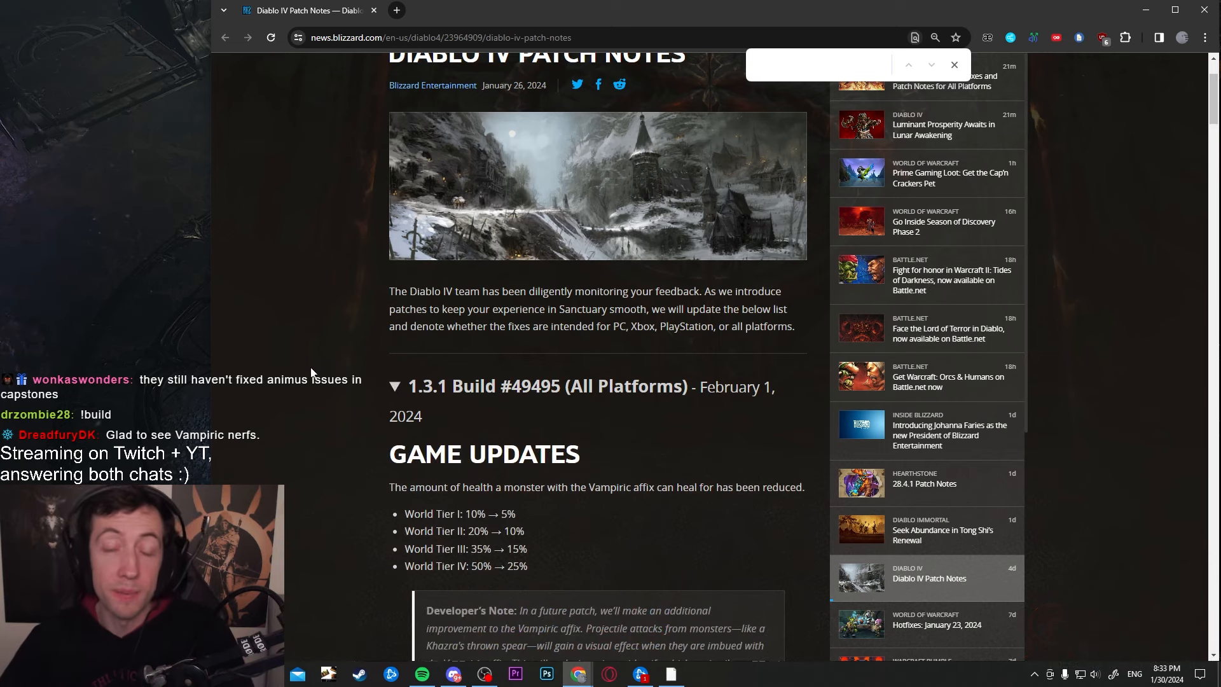
{"action": "scroll", "scroll_direction": "down", "scroll_amount": 3}
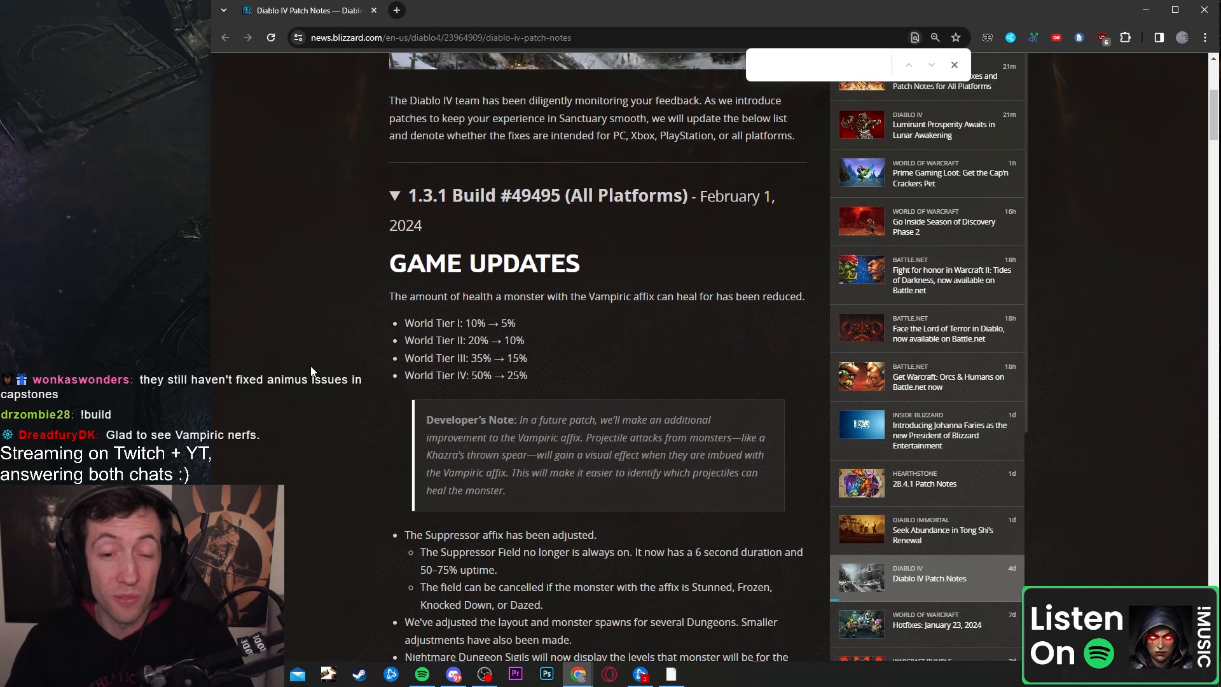
{"action": "left_click", "coordinate": [394, 195]}
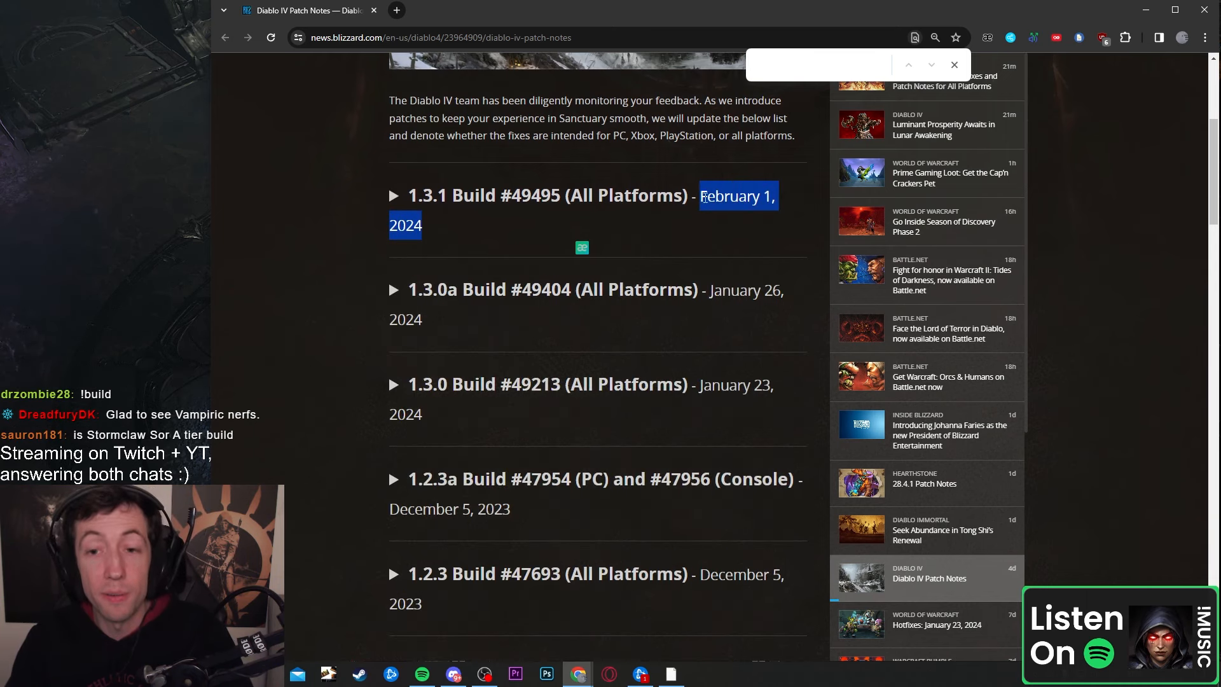
{"action": "left_click", "coordinate": [395, 195]}
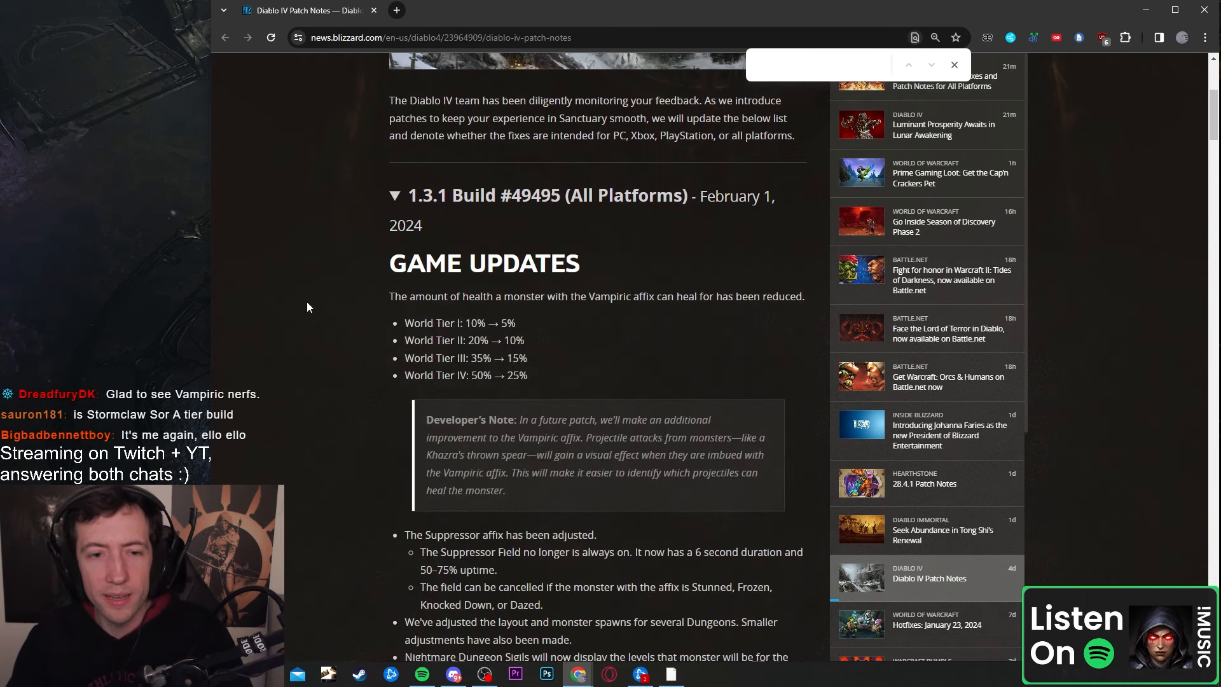
- Read the Game Updates on the Suppressor affix, dungeons and Nightmare Sigils
{"action": "scroll", "scroll_direction": "down", "scroll_amount": 3}
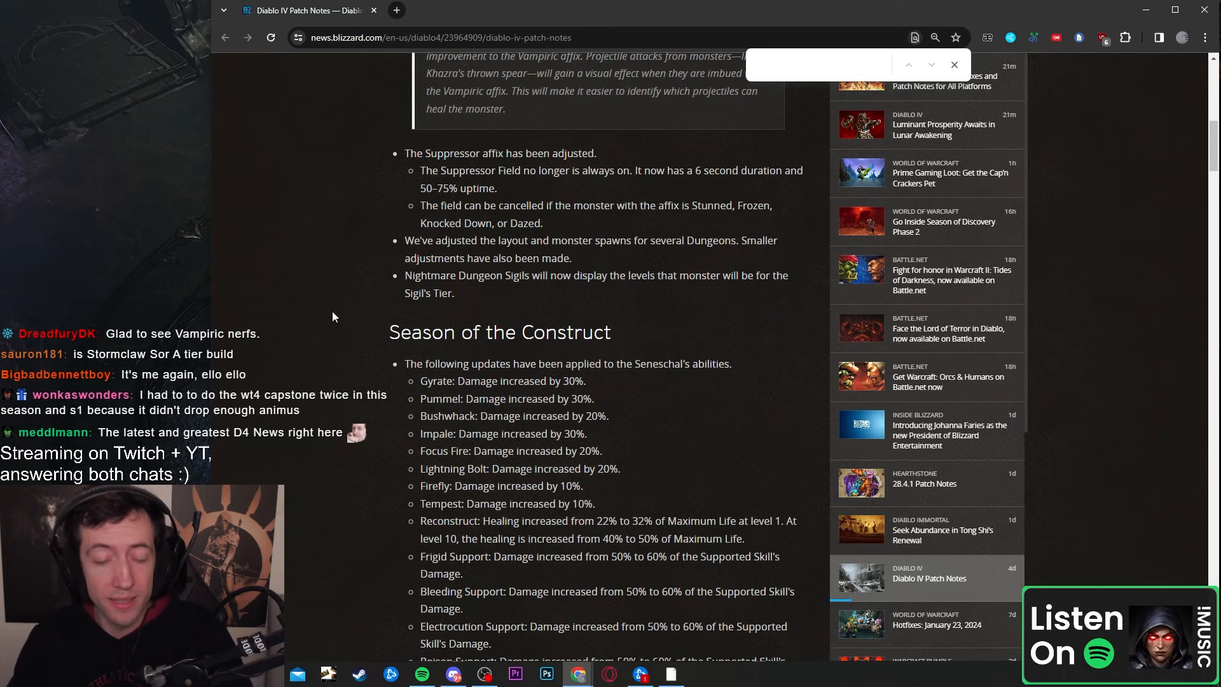
{"action": "scroll", "scroll_direction": "up", "scroll_amount": 3}
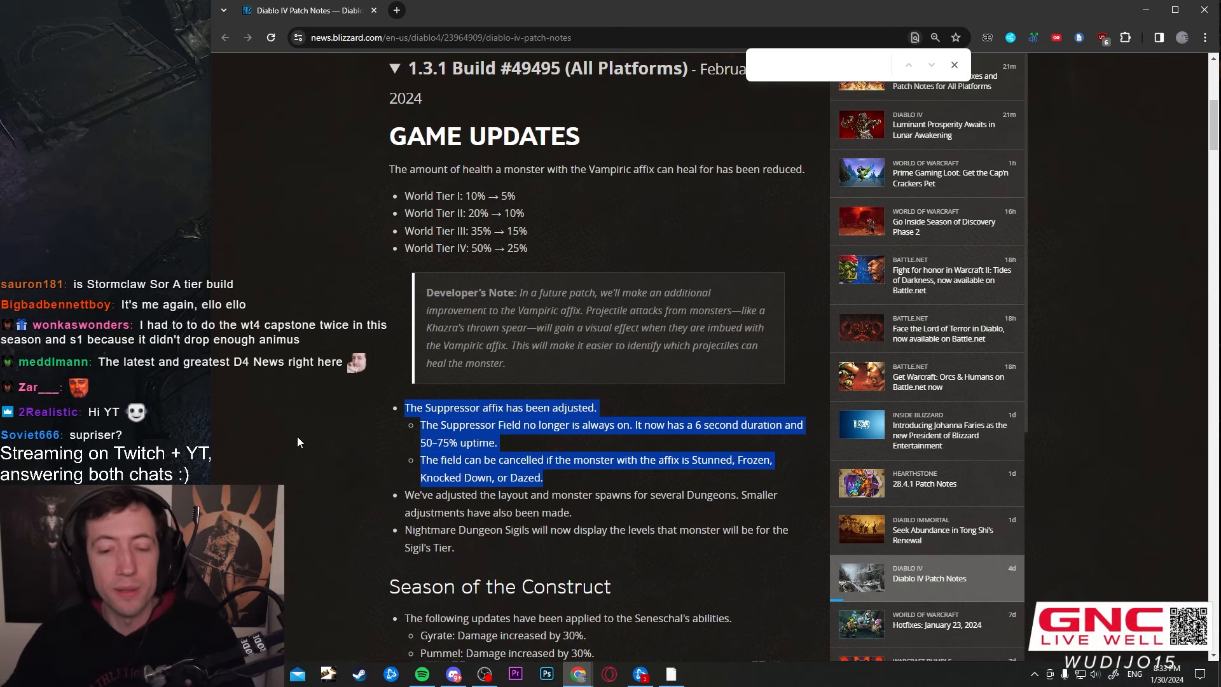
{"action": "scroll", "scroll_direction": "down", "scroll_amount": 3}
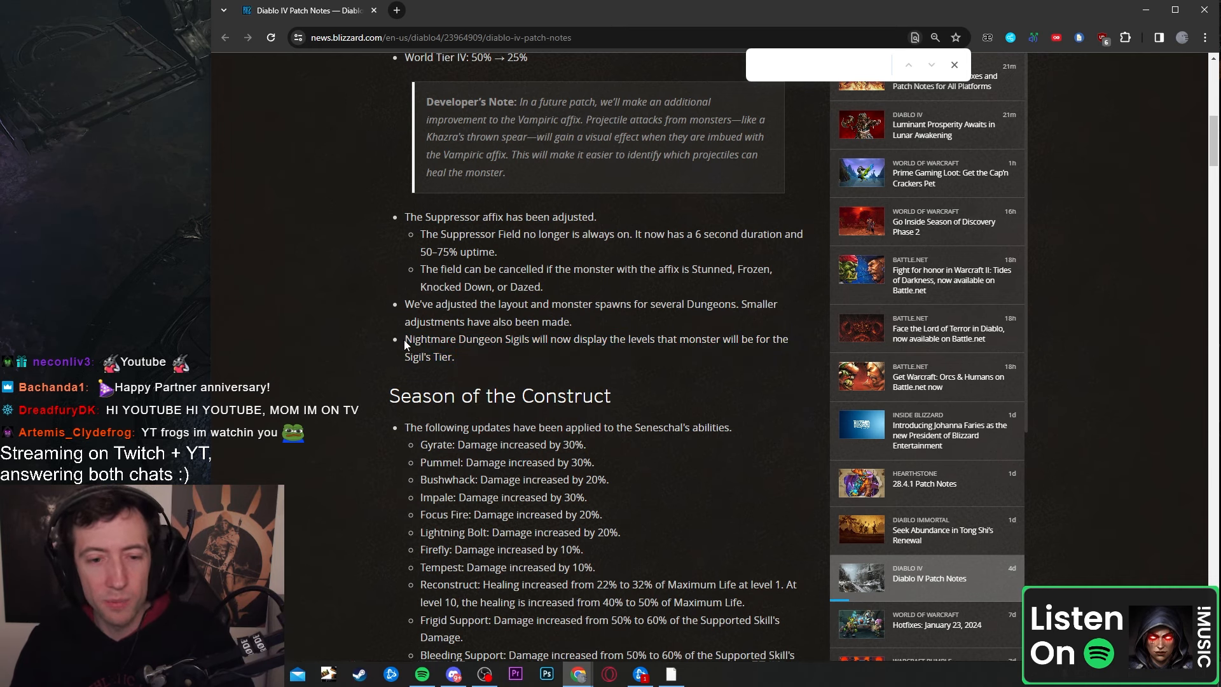
- Read past the Seneschal ability buffs into the accessibility and Season of the Construct bug fixes
{"action": "scroll", "scroll_direction": "down", "scroll_amount": 3}
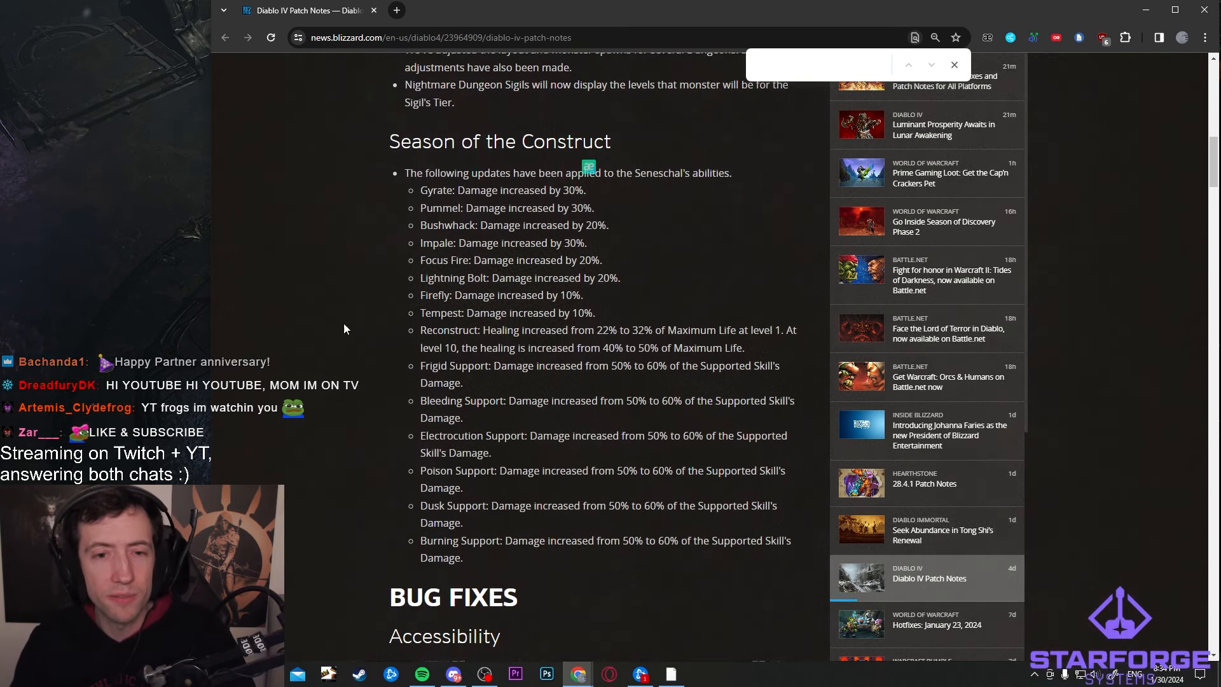
{"action": "left_click_drag", "start_coordinate": [389, 141], "coordinate": [677, 541]}
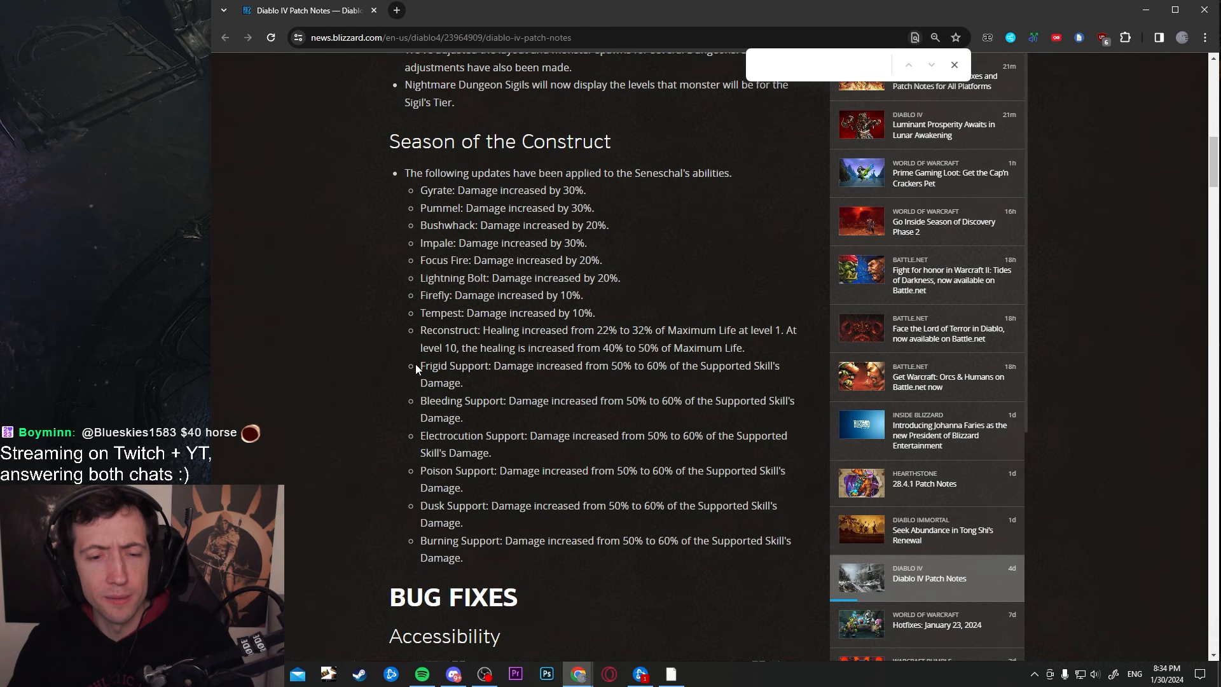
{"action": "left_click_drag", "start_coordinate": [420, 365], "coordinate": [463, 557]}
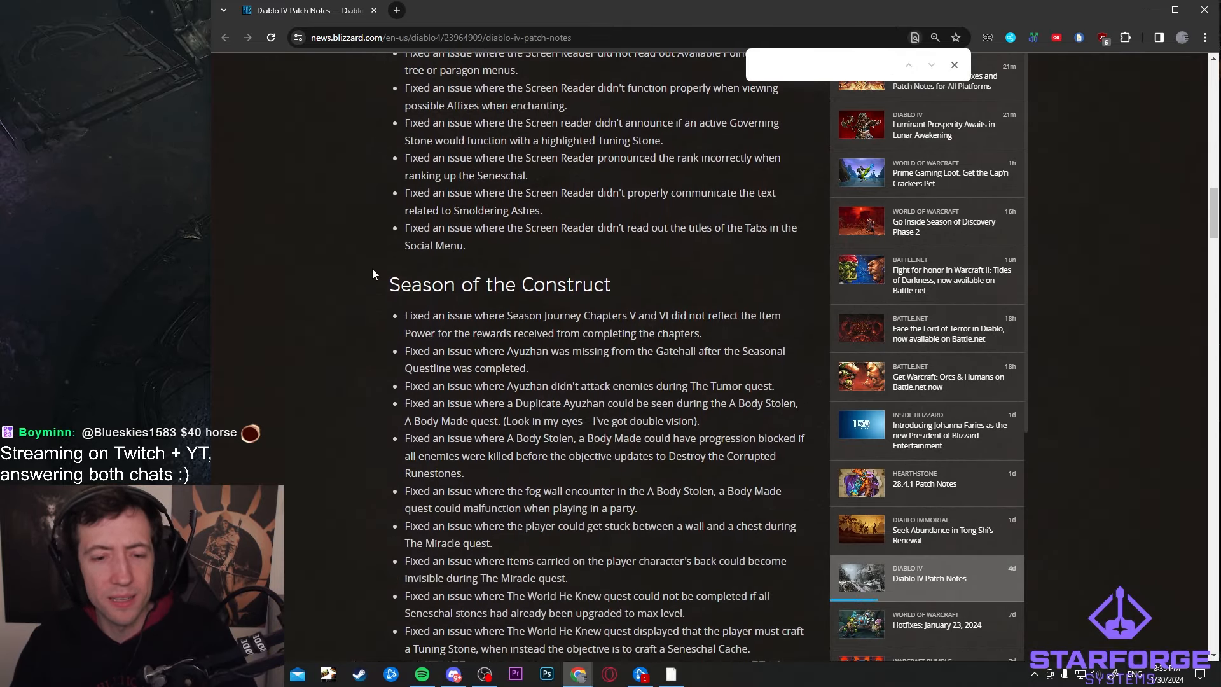
- Read the Gameplay and Dungeons and Strongholds bug fixes, highlighting the Ring of Starless Skies fix
{"action": "scroll", "scroll_direction": "down", "scroll_amount": 3}
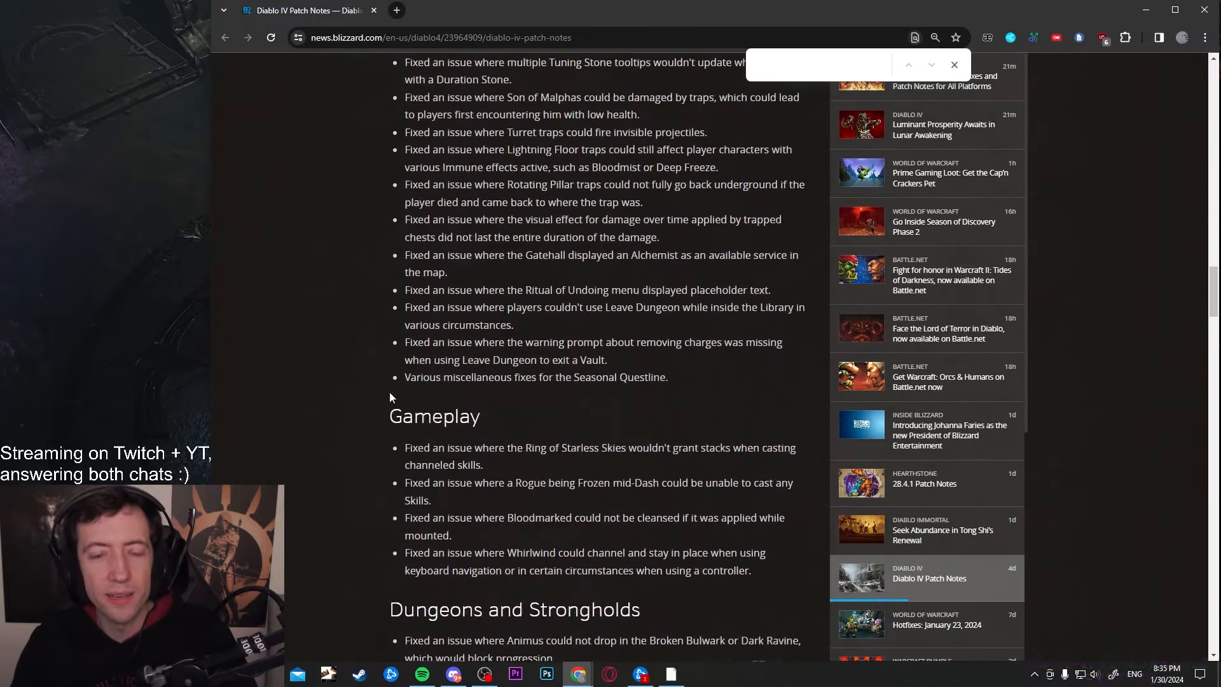
{"action": "scroll", "scroll_direction": "down", "scroll_amount": 3}
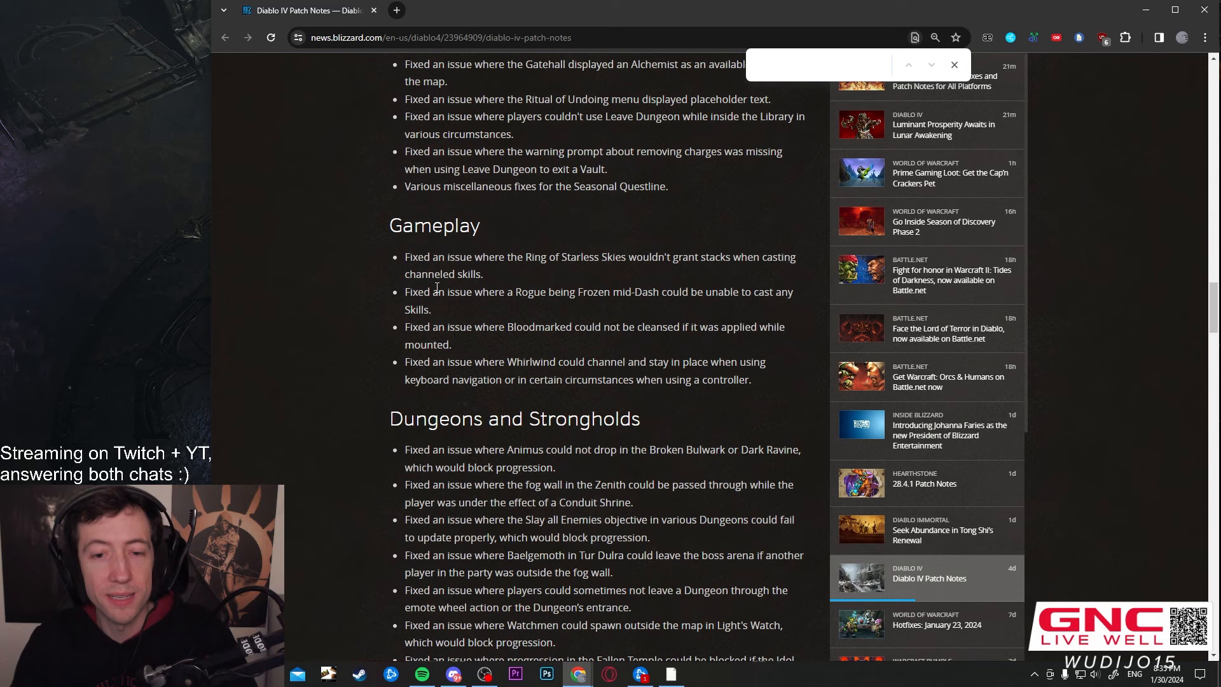
{"action": "left_click_drag", "start_coordinate": [405, 257], "coordinate": [482, 273]}
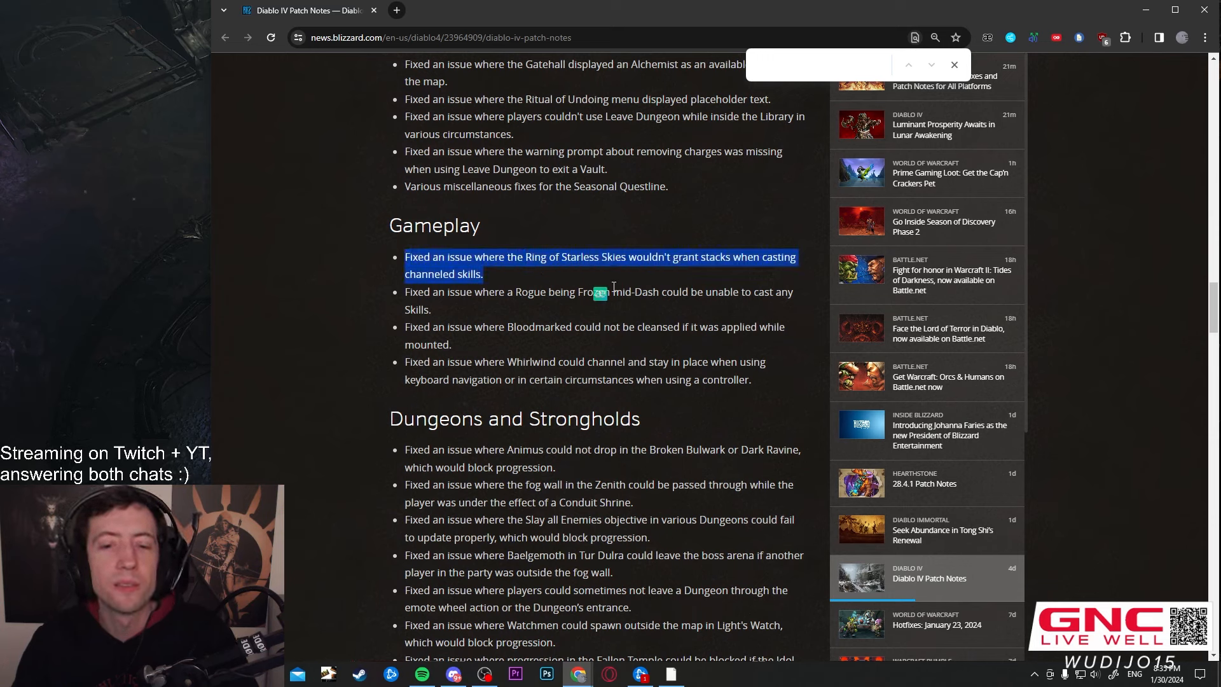
{"action": "mouse_move", "coordinate": [753, 311]}
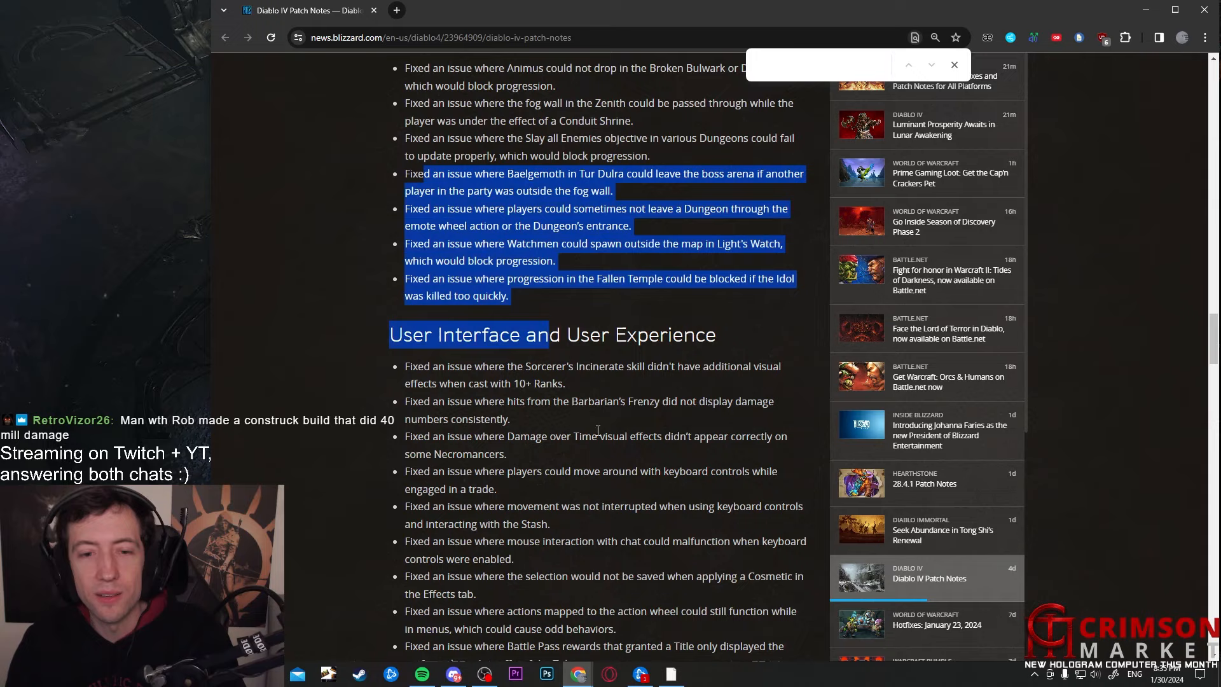
{"action": "scroll", "scroll_direction": "down", "scroll_amount": 3}
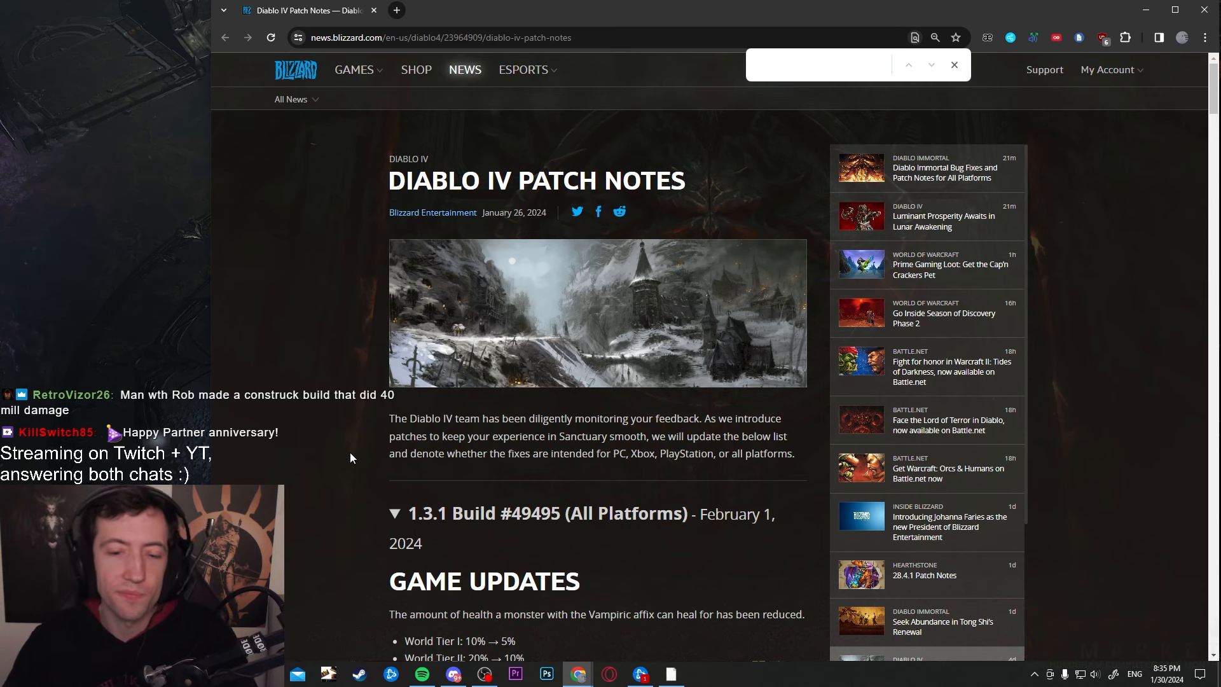
- Scroll down again to the Season of the Construct Seneschal ability buffs
{"action": "scroll", "scroll_direction": "down", "scroll_amount": 3}
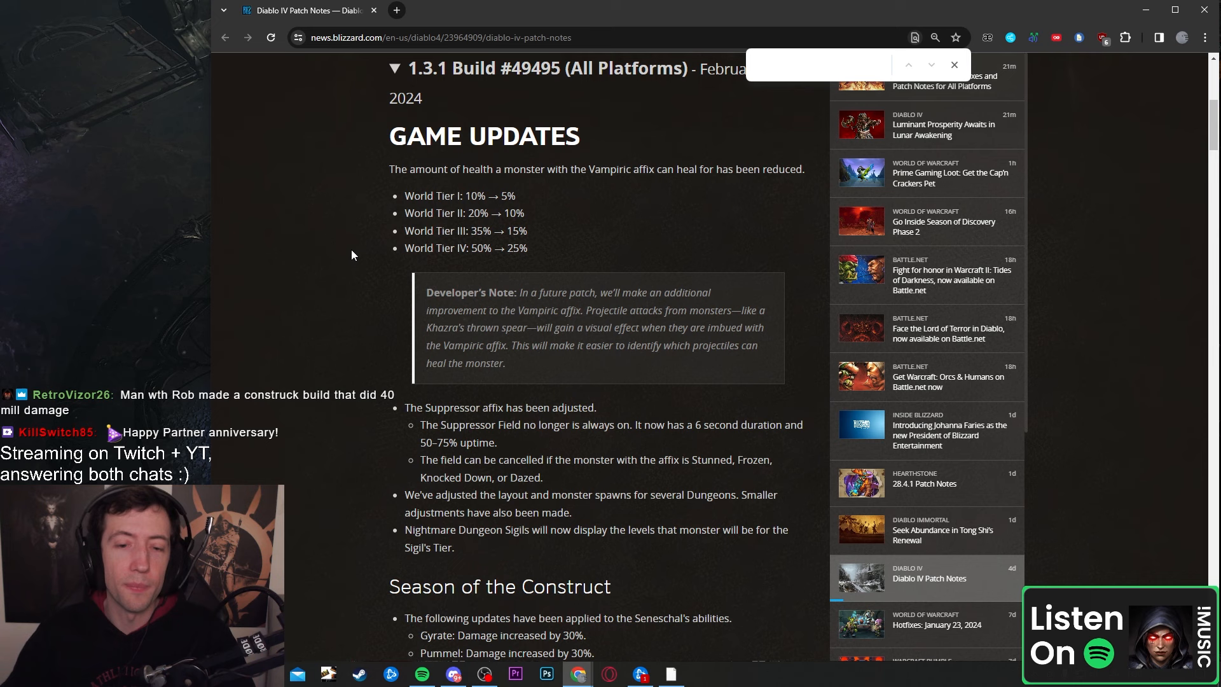
{"action": "scroll", "scroll_direction": "down", "scroll_amount": 3}
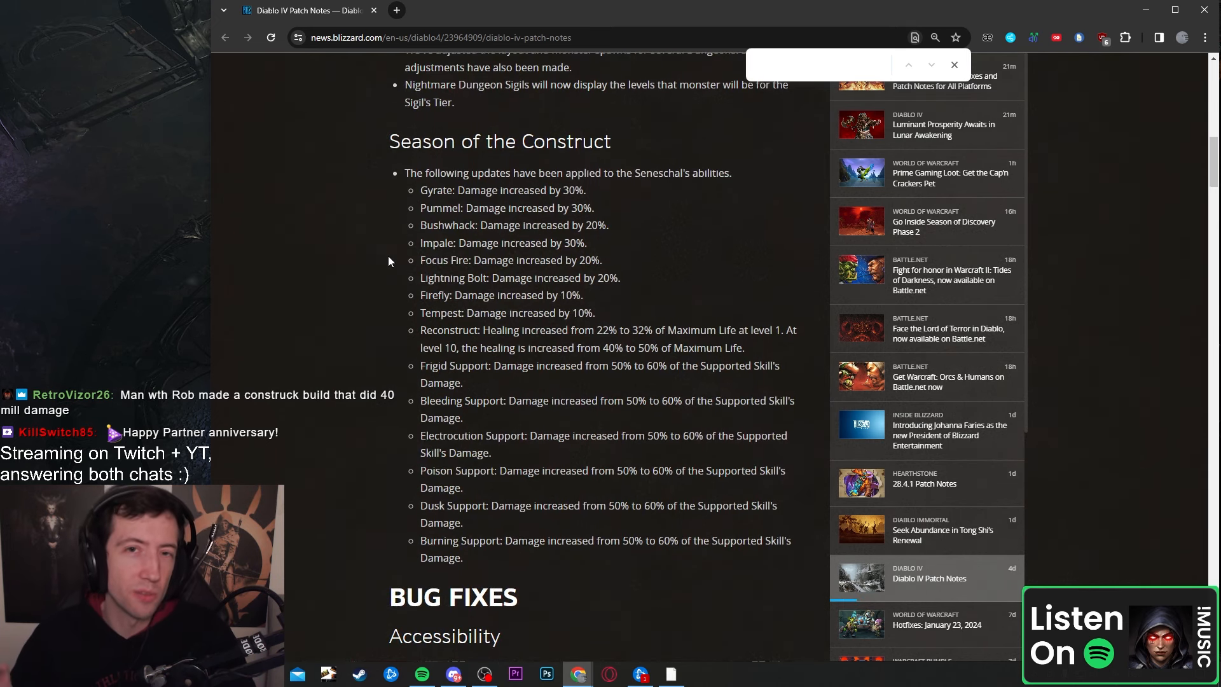